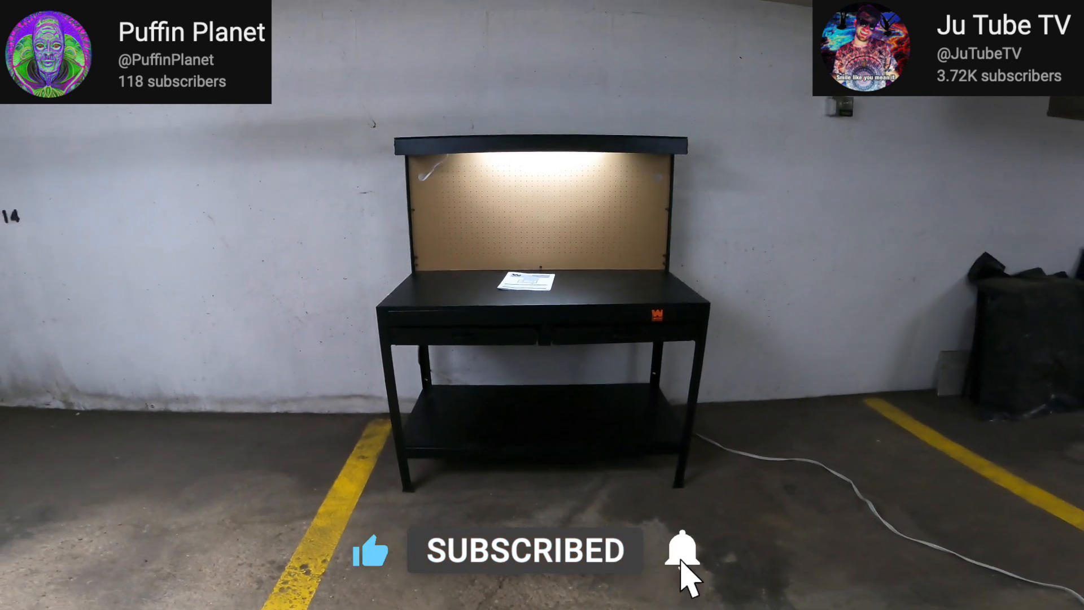
click(678, 549)
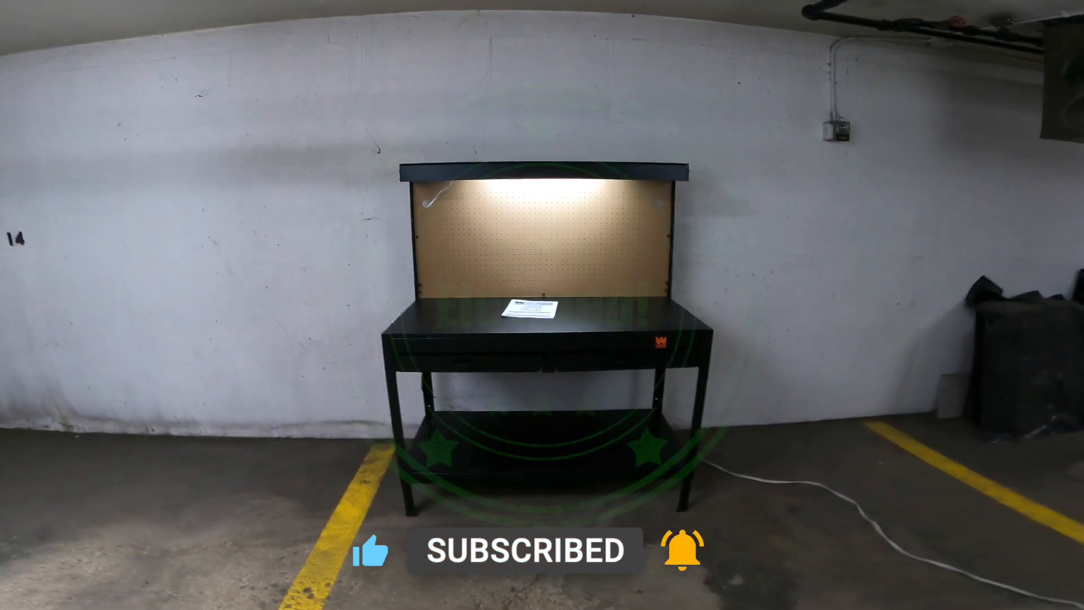